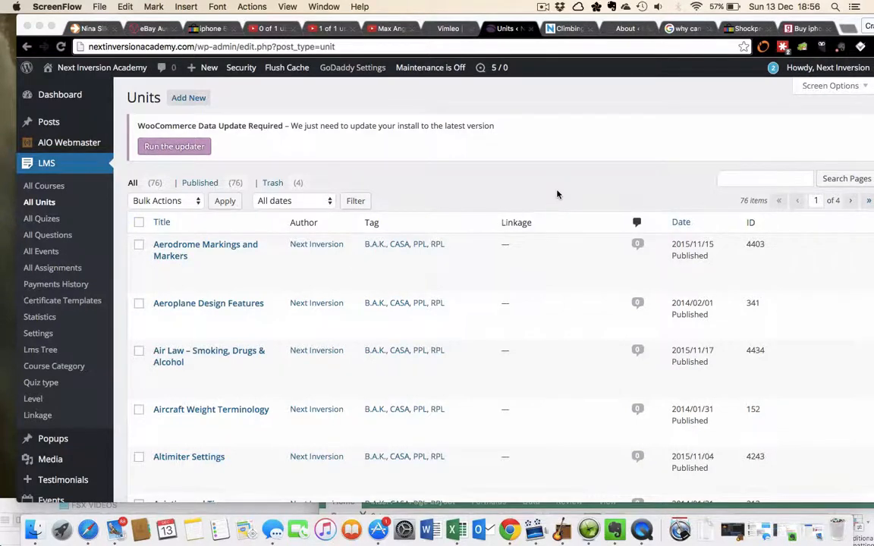
# Scroll the LMS units list and open Aeroplane Design Features for editing.
pyautogui.scroll(-3)
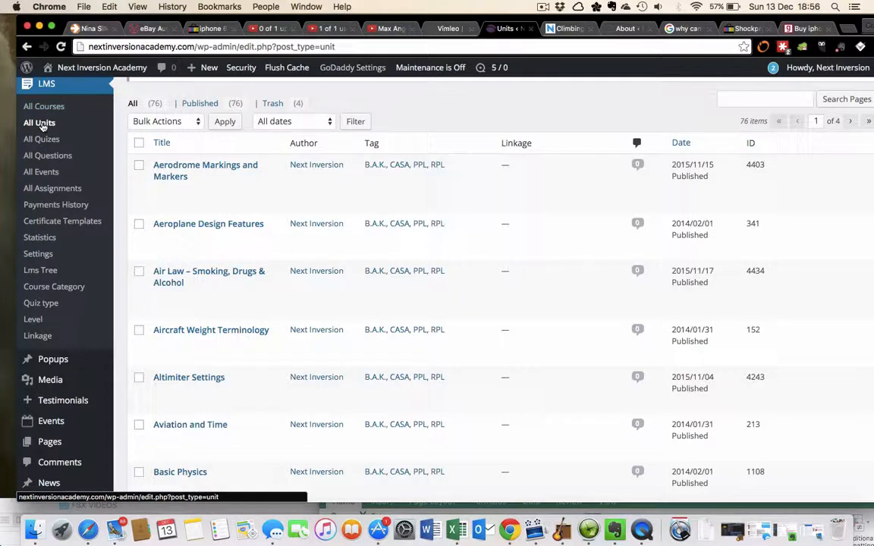
pyautogui.moveTo(208, 223)
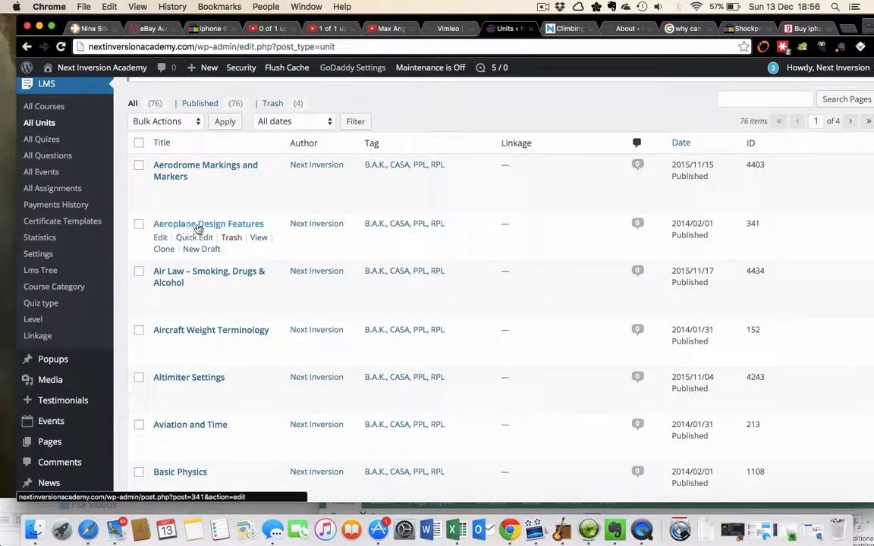
pyautogui.click(160, 237)
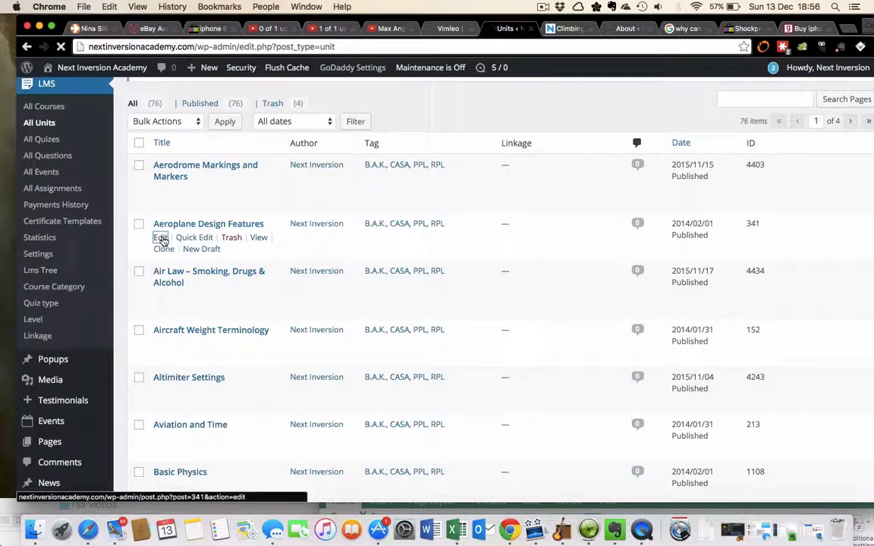
# Load the Edit Page screen for the Aeroplane Design Features unit.
pyautogui.click(160, 237)
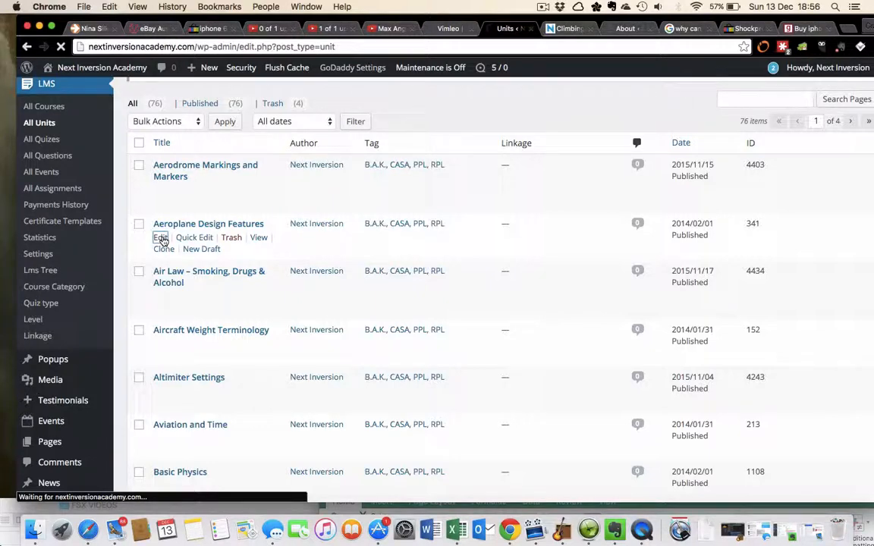
pyautogui.click(159, 238)
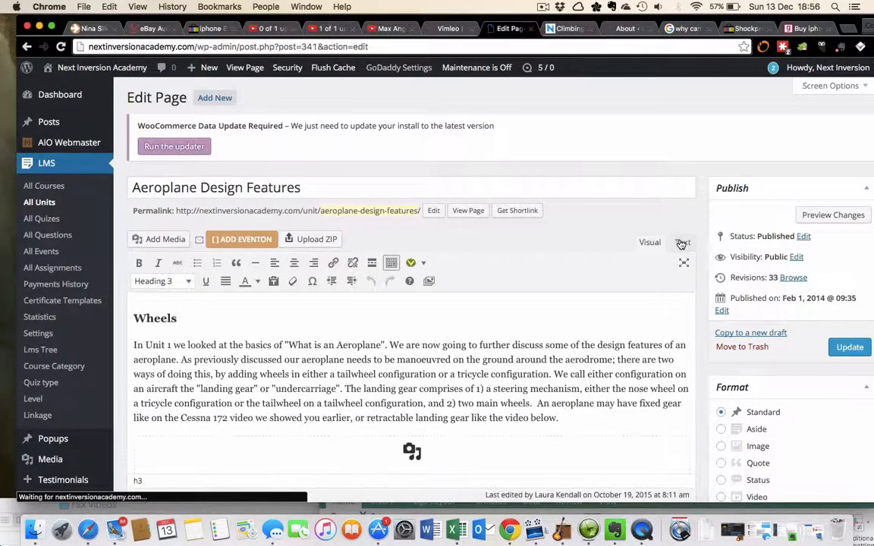
pyautogui.click(682, 242)
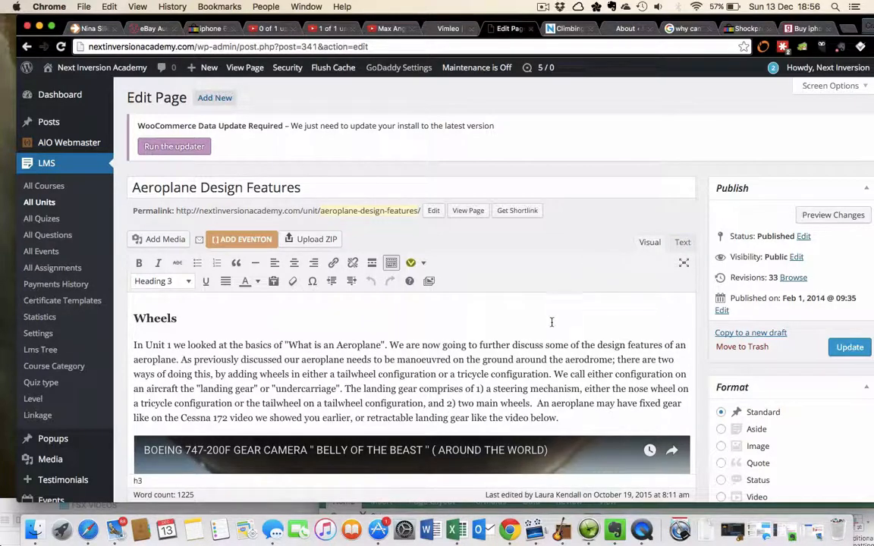
# Scroll through the Wheels text, embedded videos, streamlining section and Unit Settings.
pyautogui.scroll(-3)
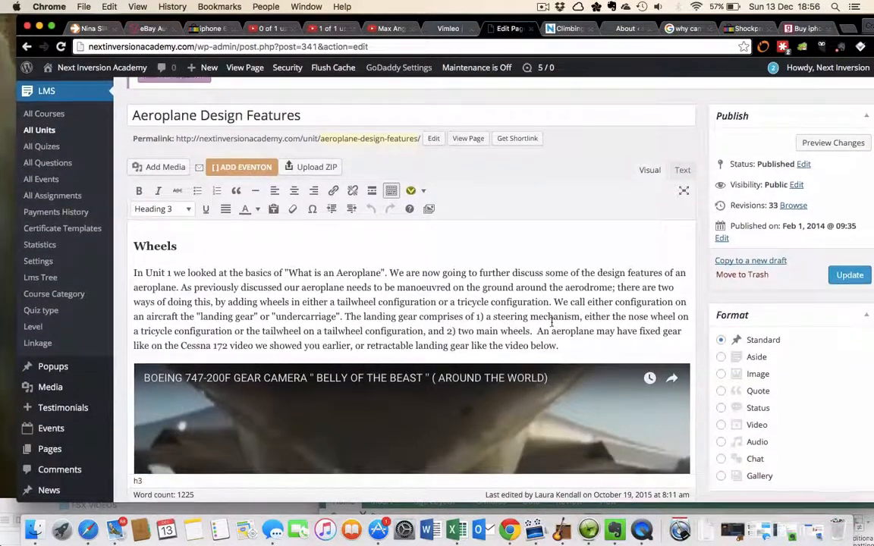
pyautogui.scroll(-3)
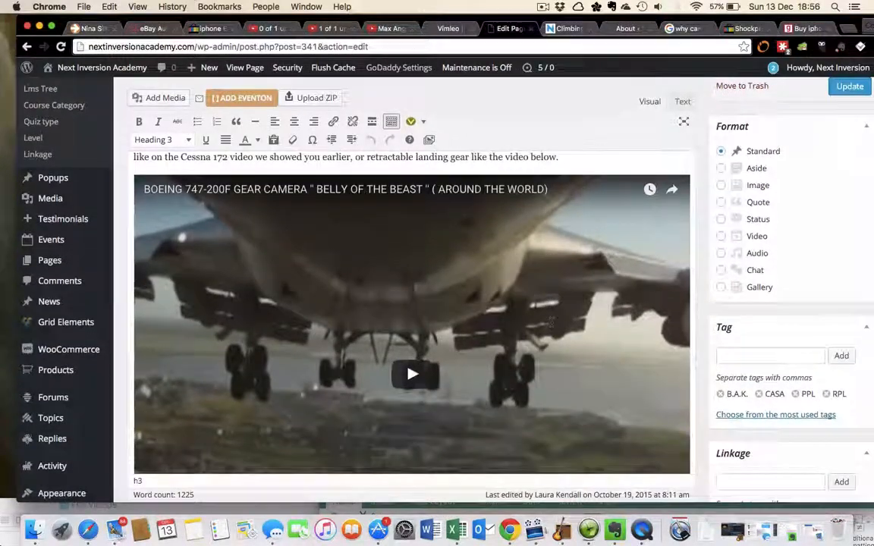
pyautogui.scroll(-3)
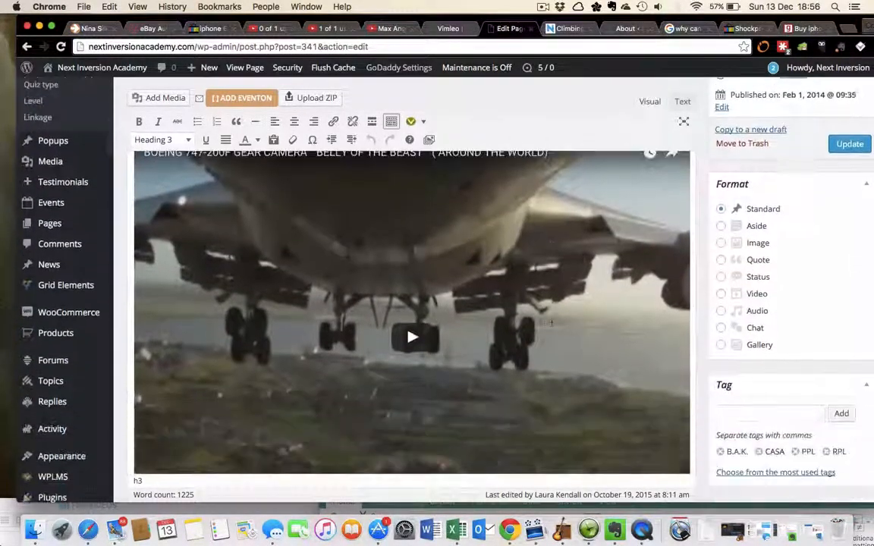
pyautogui.scroll(-3)
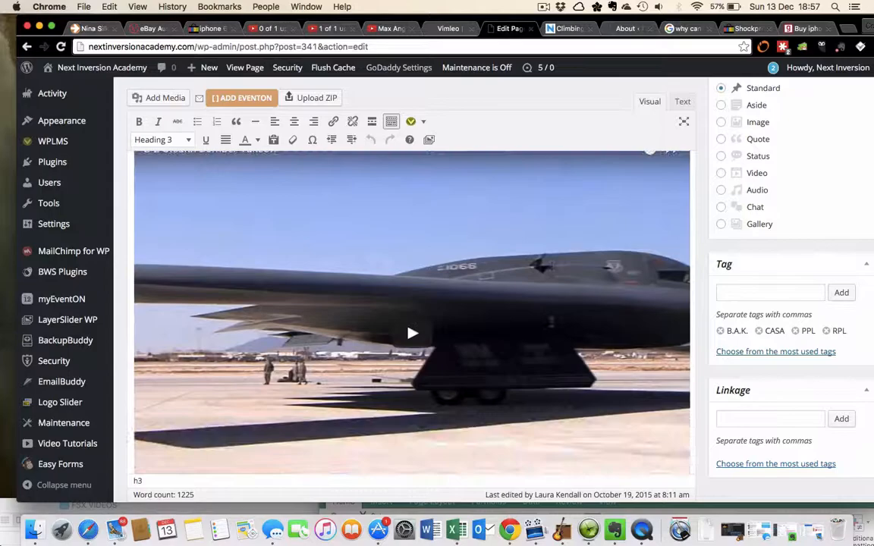
pyautogui.scroll(-3)
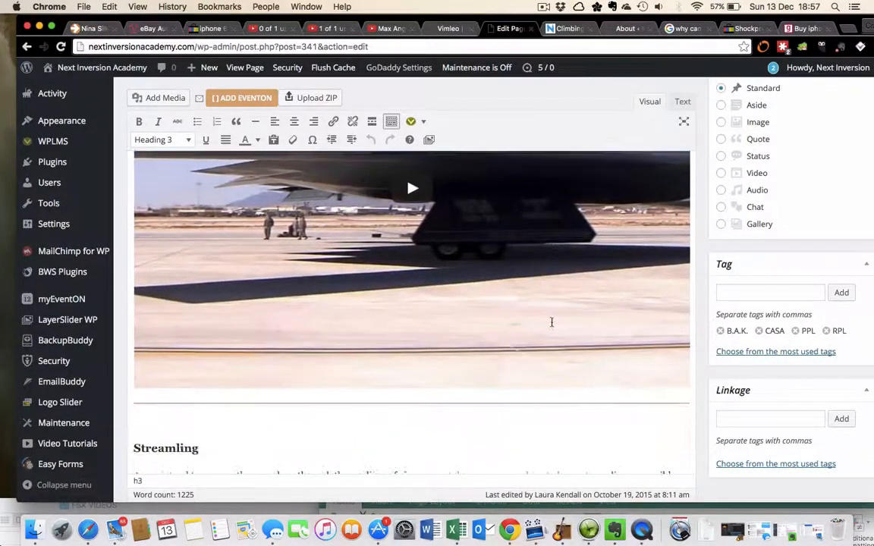
pyautogui.scroll(-3)
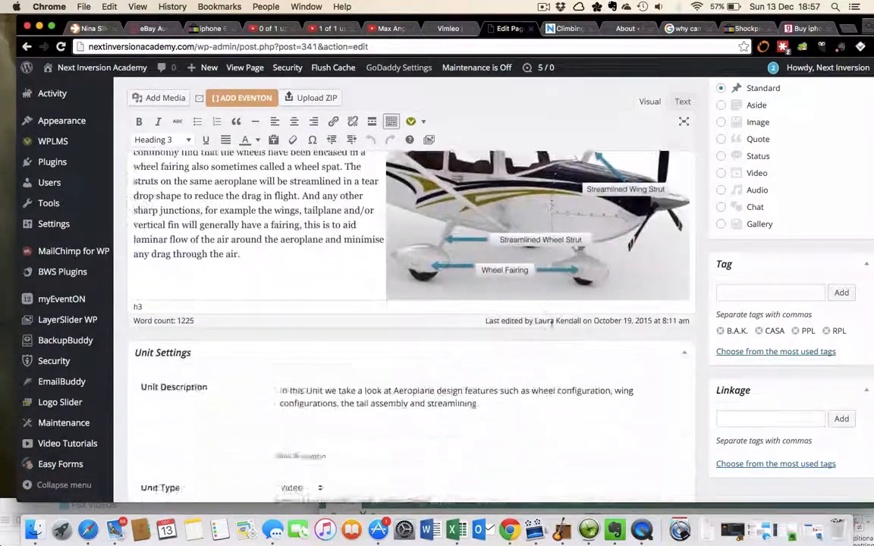
pyautogui.scroll(-3)
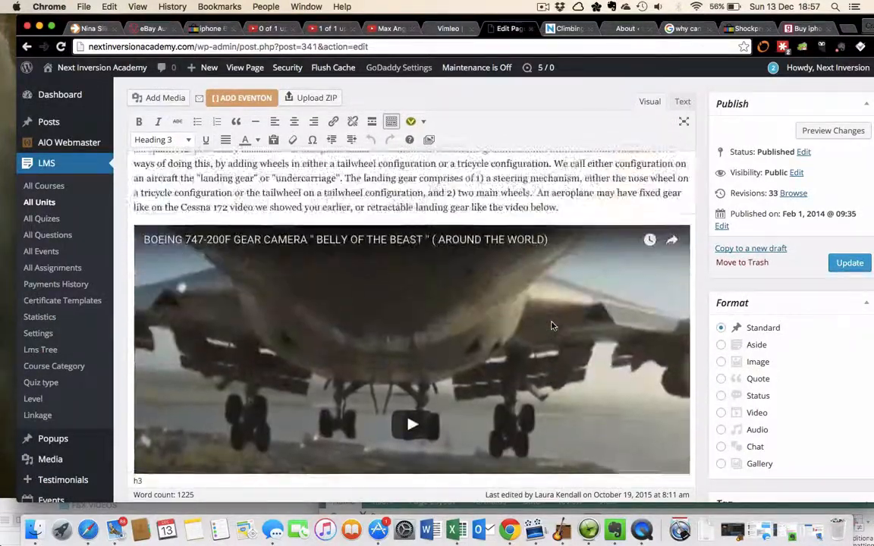
pyautogui.scroll(-3)
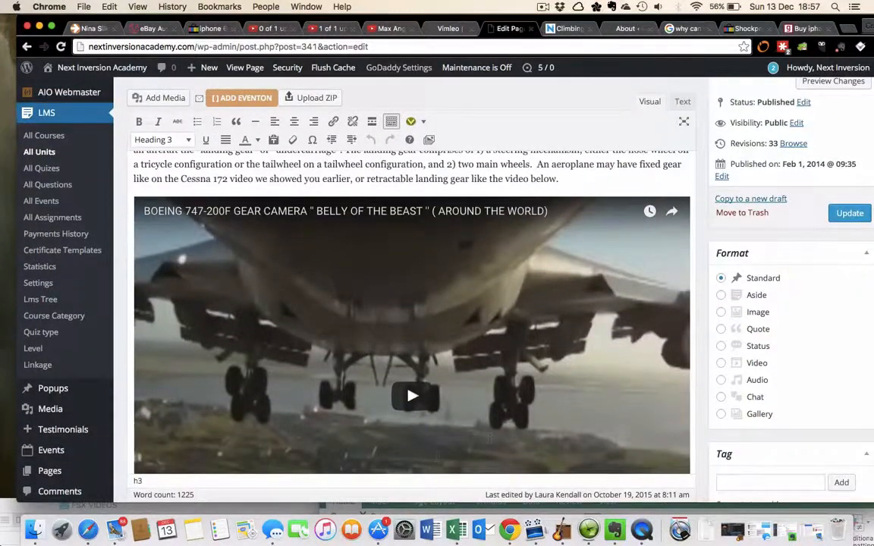
pyautogui.moveTo(456, 529)
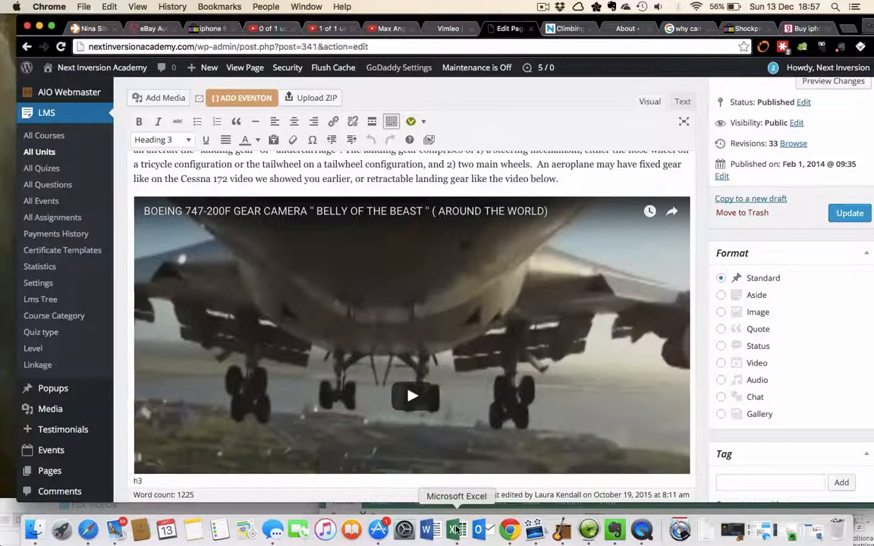
# In Excel, enter 'AEROPLANE DESIGN FETURES' in B2 and begin typing 'GEAR CAM' in C2.
pyautogui.click(456, 529)
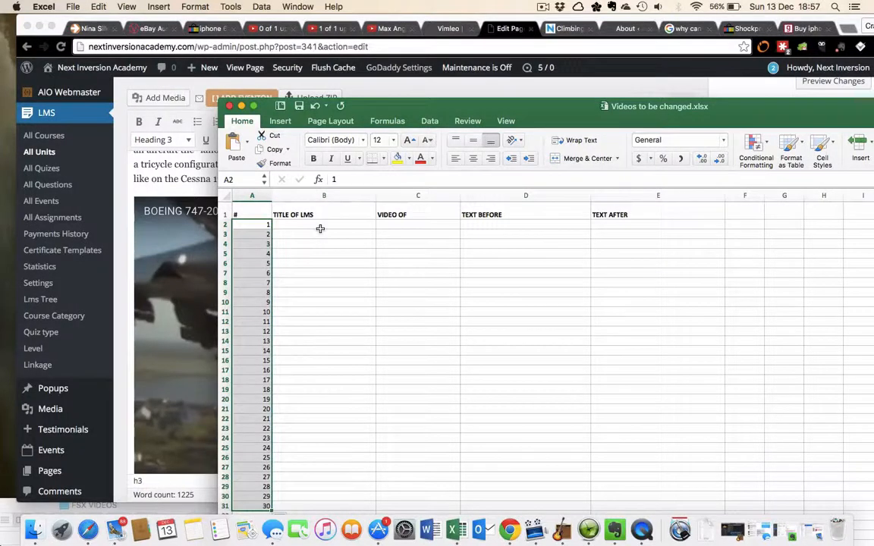
pyautogui.click(324, 225)
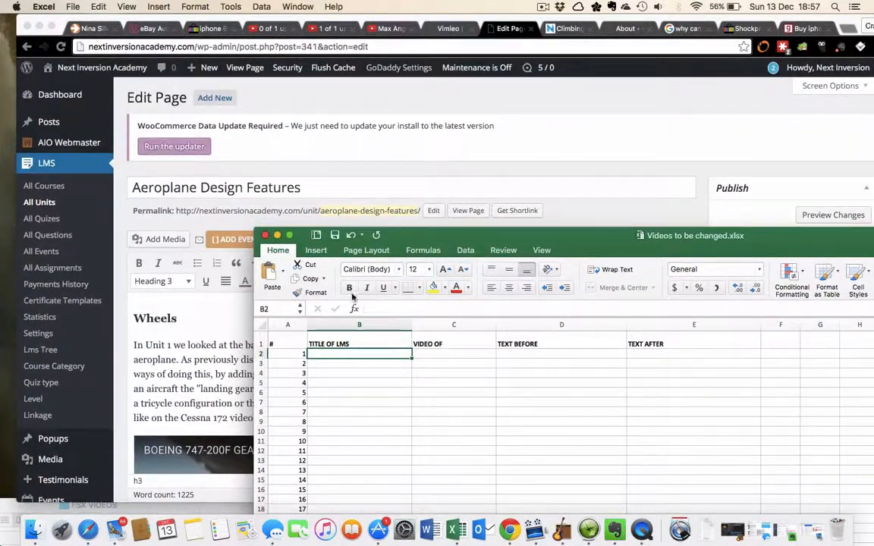
pyautogui.write('AEROPLANE DESI')
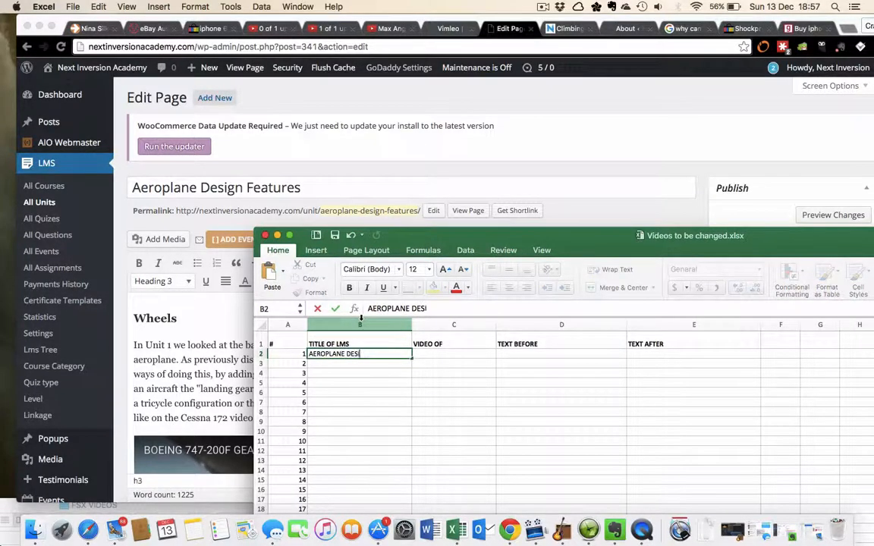
pyautogui.write('GN')
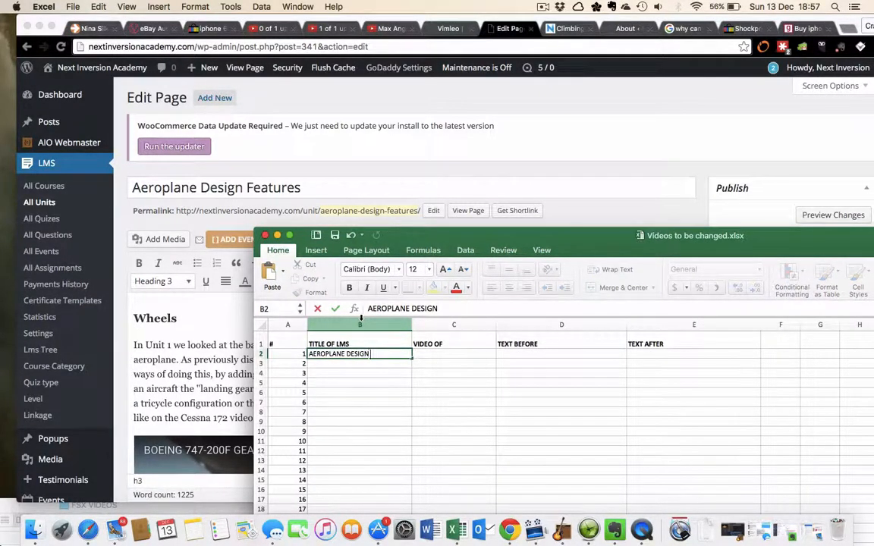
pyautogui.write('FETURES')
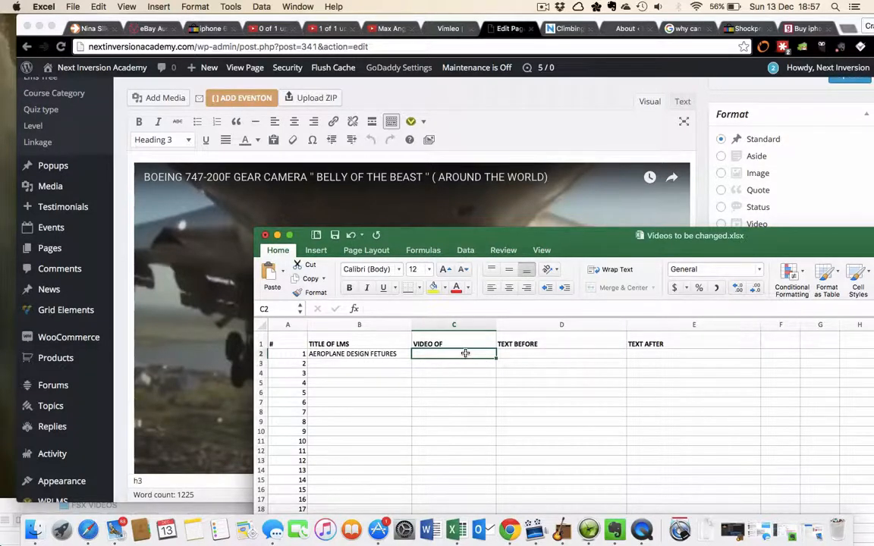
pyautogui.write('GEAR CAM')
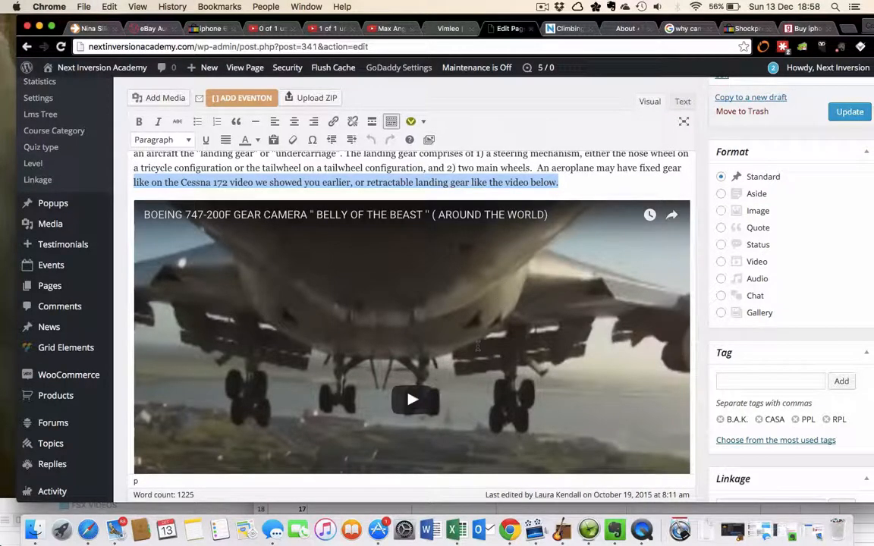
pyautogui.moveTo(478, 529)
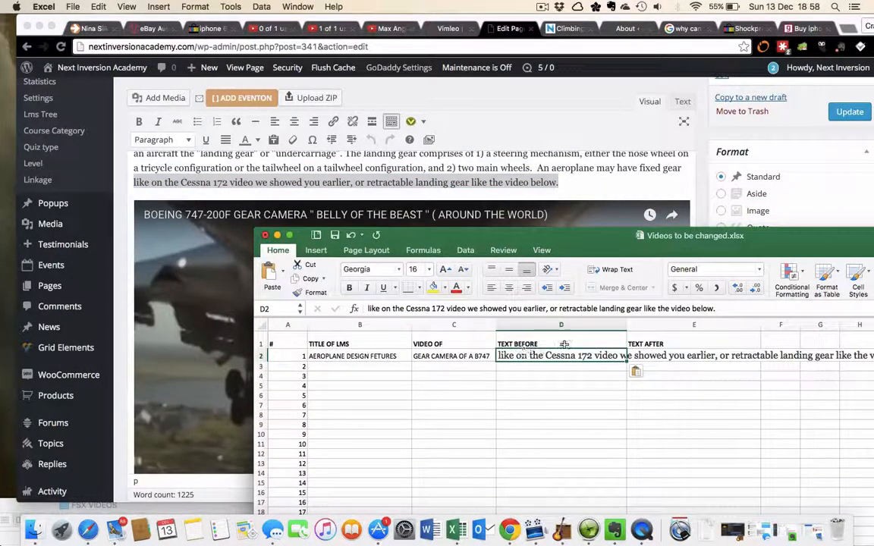
# Select cell E2 for the Boeing 747 tricycle-gear caption.
pyautogui.scroll(-3)
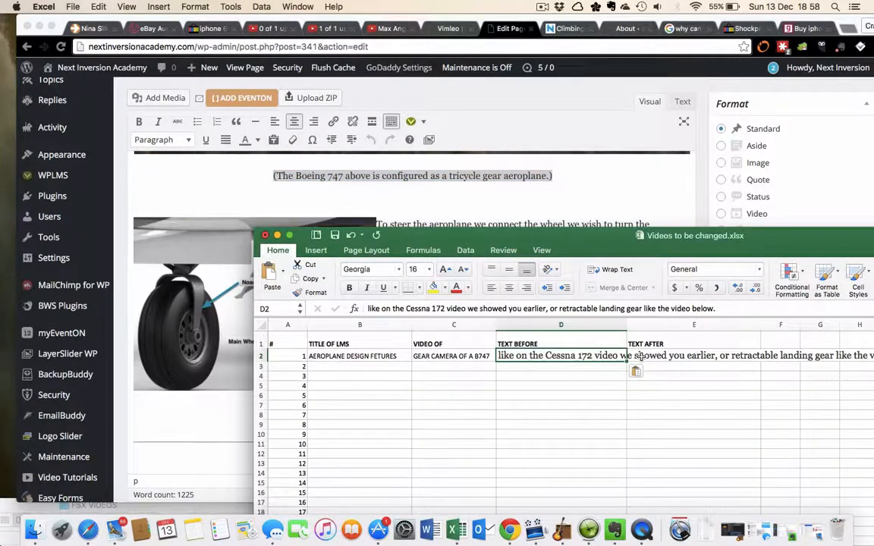
pyautogui.click(692, 355)
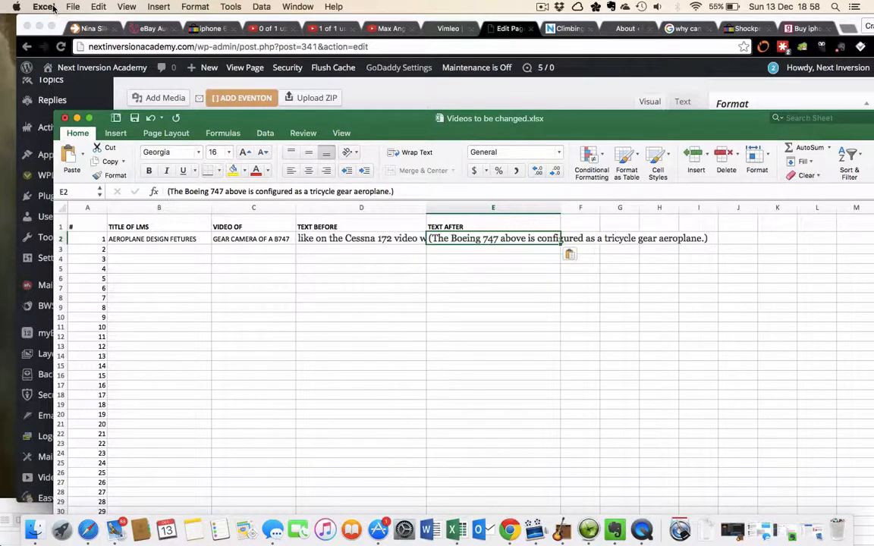
# Save the workbook over Videos to be changed.xlsx in Dropbox, replacing the existing copy.
pyautogui.click(73, 7)
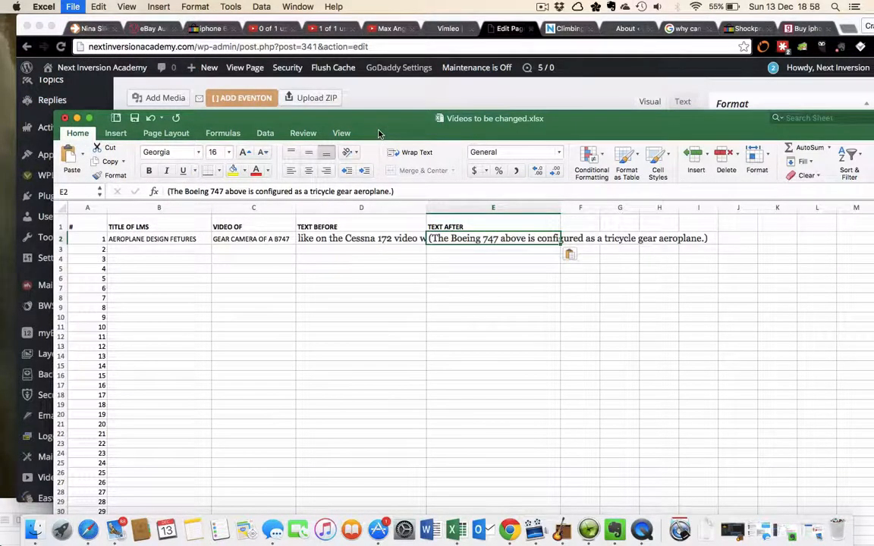
pyautogui.press('cmd+s')
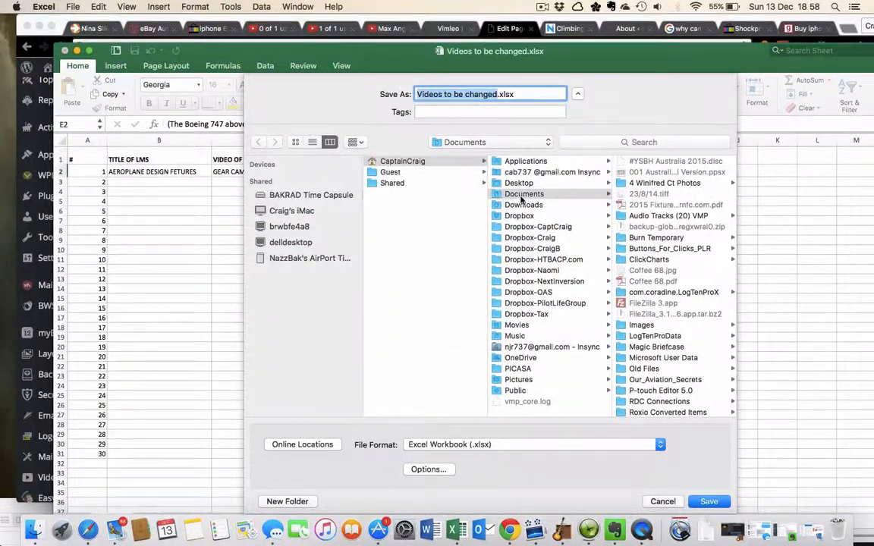
pyautogui.moveTo(543, 285)
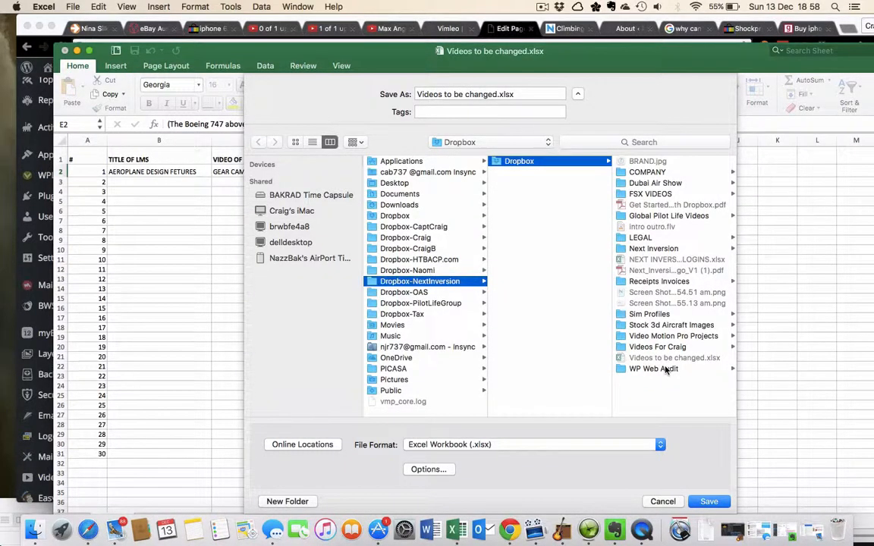
pyautogui.click(709, 501)
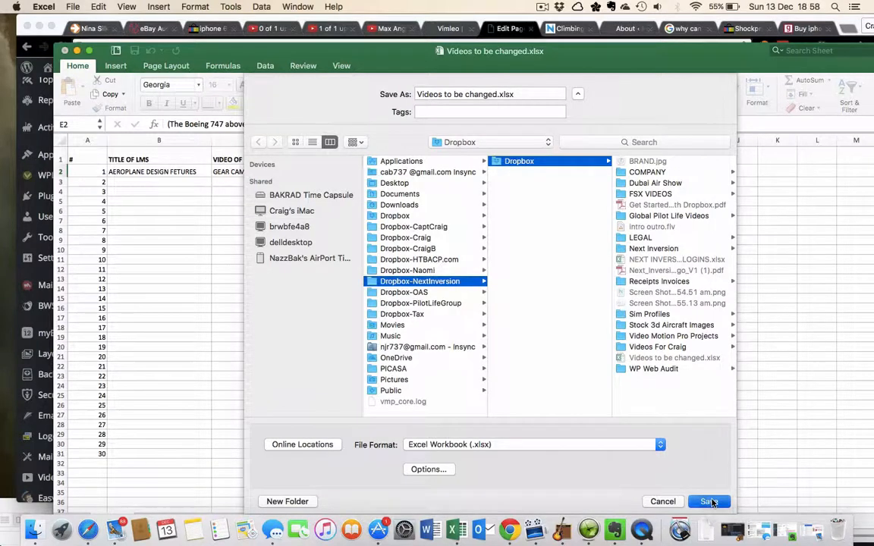
pyautogui.click(709, 501)
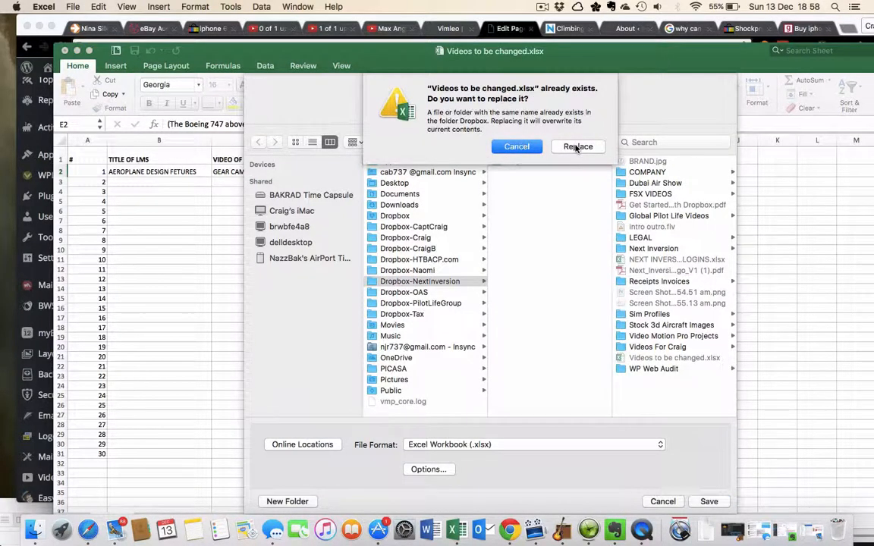
pyautogui.click(577, 146)
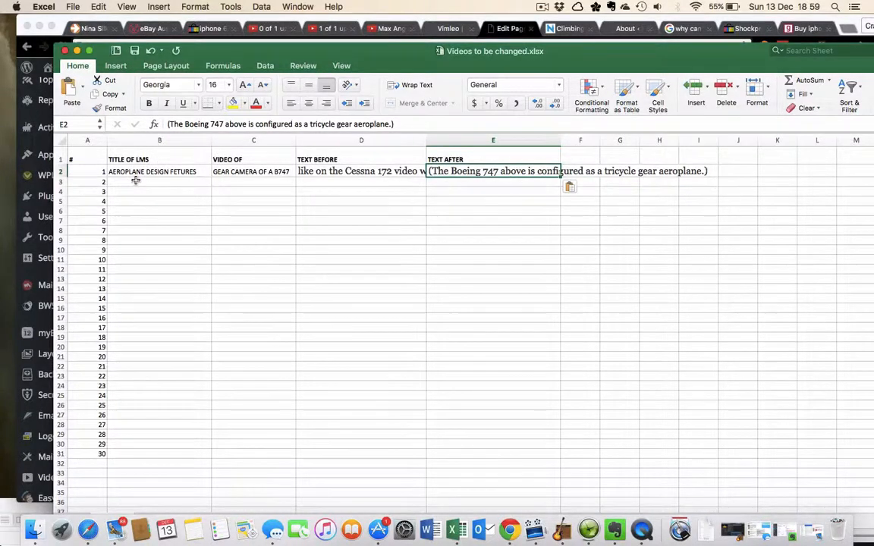
# Back in WordPress, scroll to the low, mid and high wing and aspect ratio text.
pyautogui.click(158, 182)
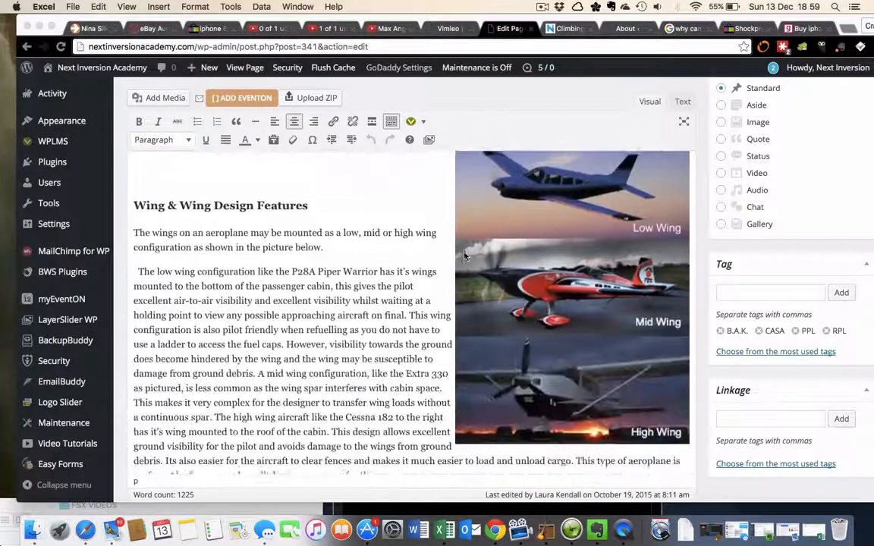
pyautogui.scroll(-3)
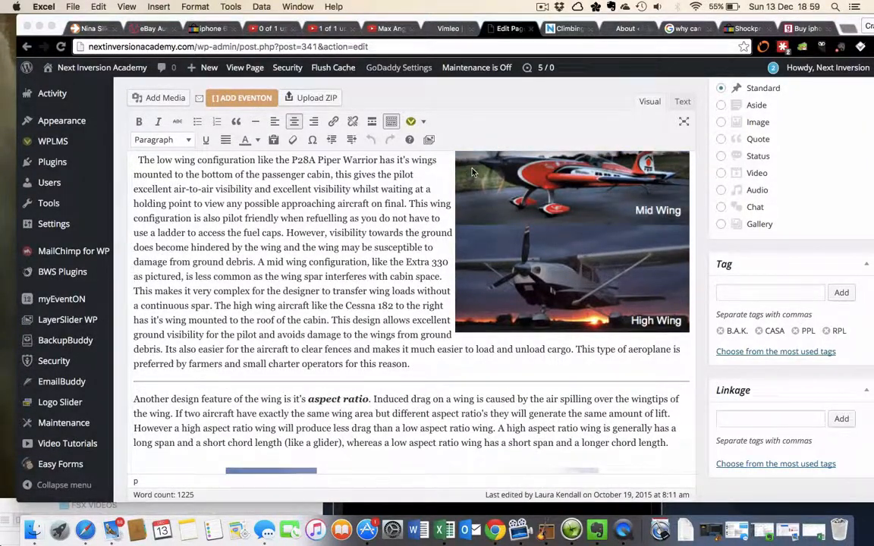
pyautogui.scroll(-3)
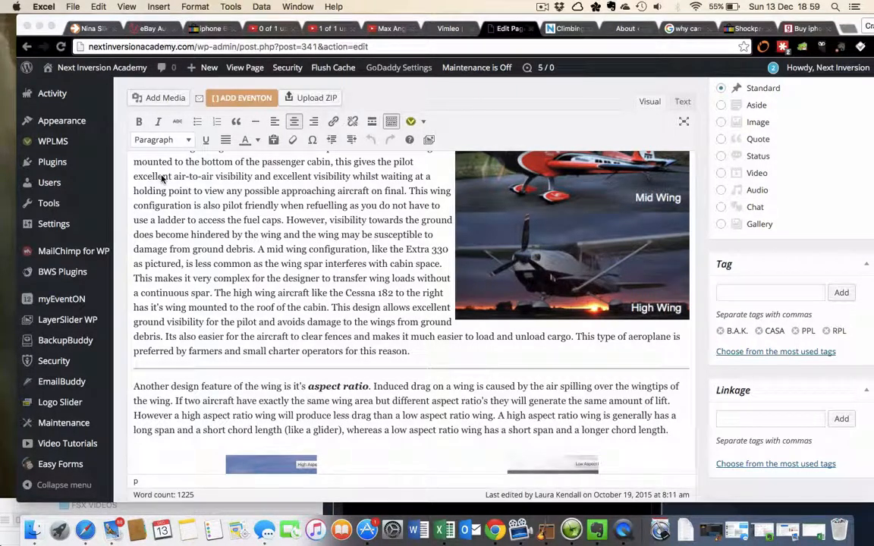
pyautogui.moveTo(109, 140)
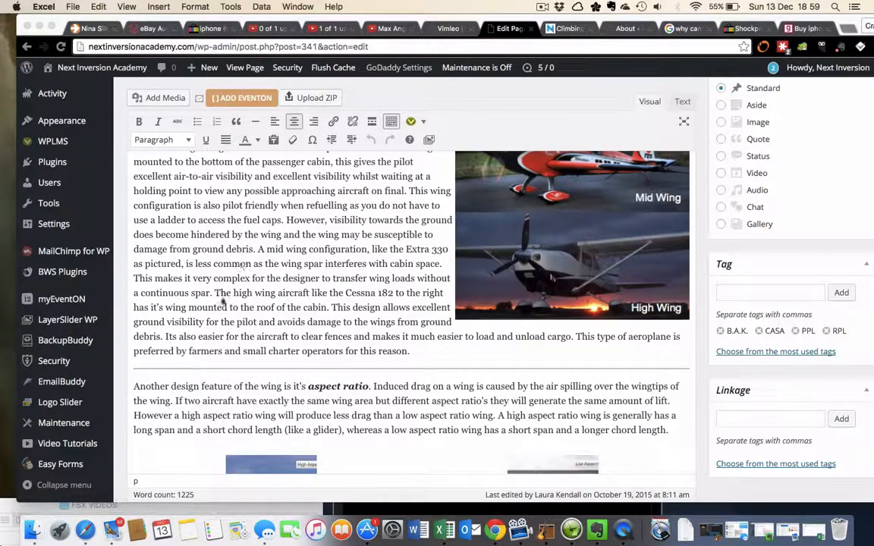
pyautogui.moveTo(85, 529)
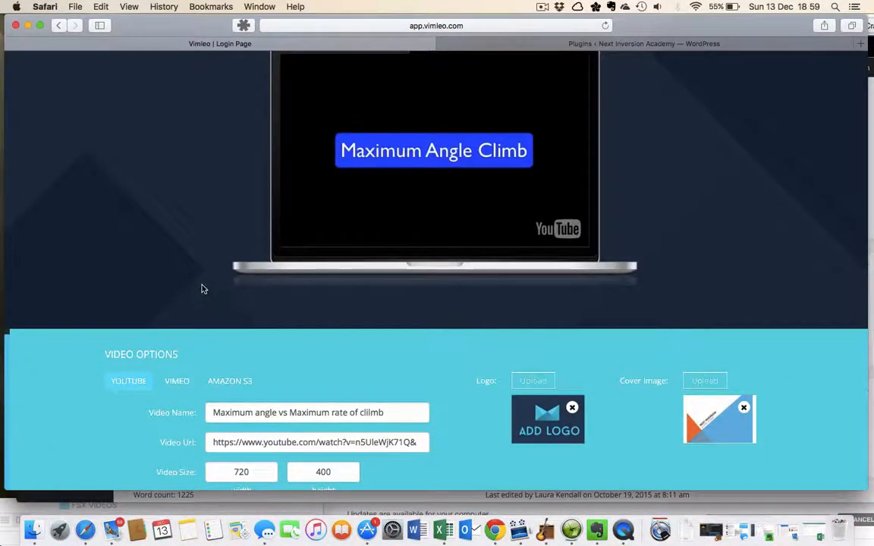
# Step past Video, Style and Overlay Options to the Frames stage.
pyautogui.scroll(-3)
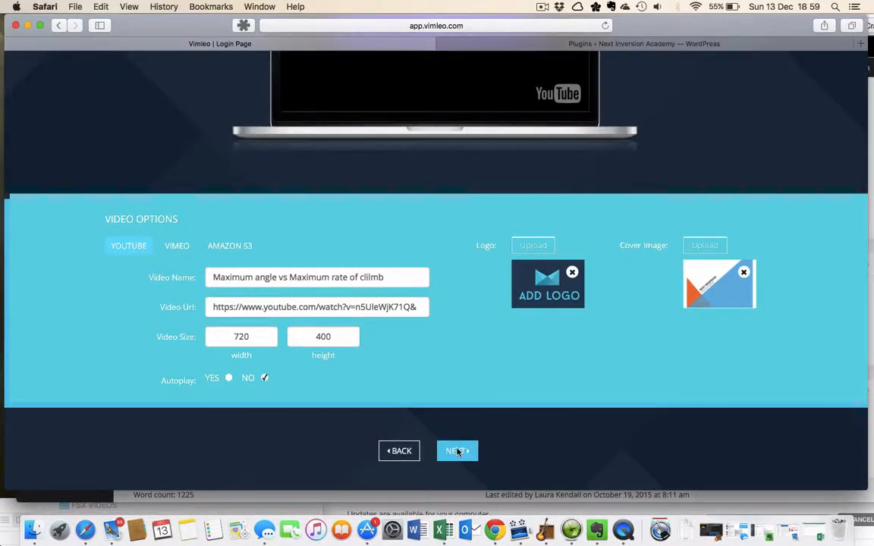
pyautogui.click(456, 451)
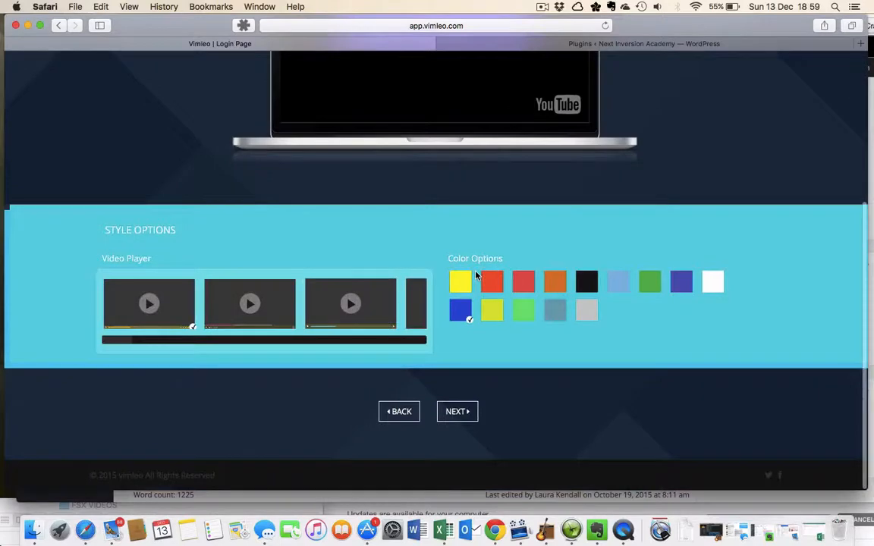
pyautogui.click(456, 411)
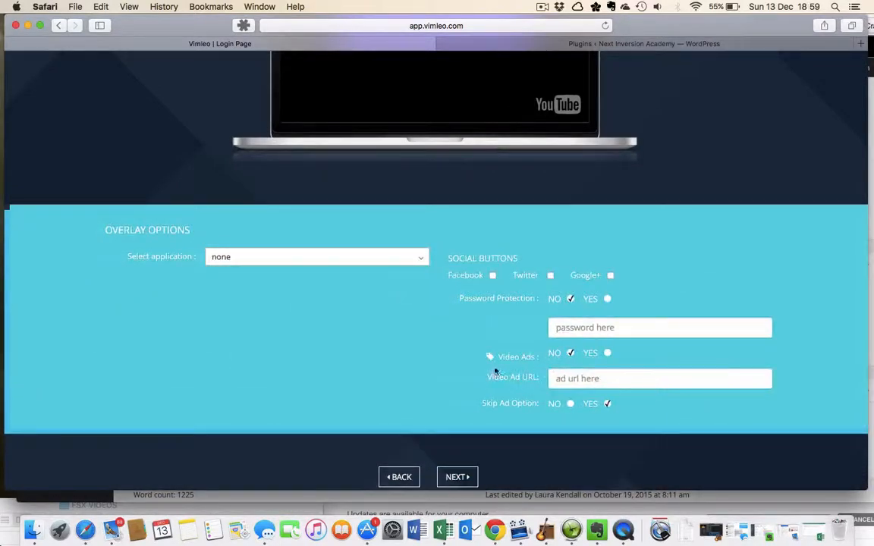
pyautogui.click(457, 476)
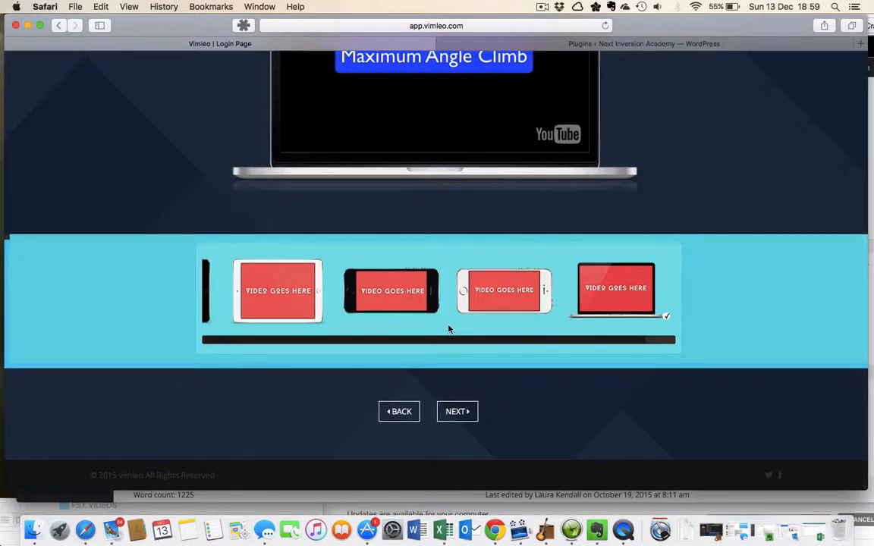
pyautogui.moveTo(393, 319)
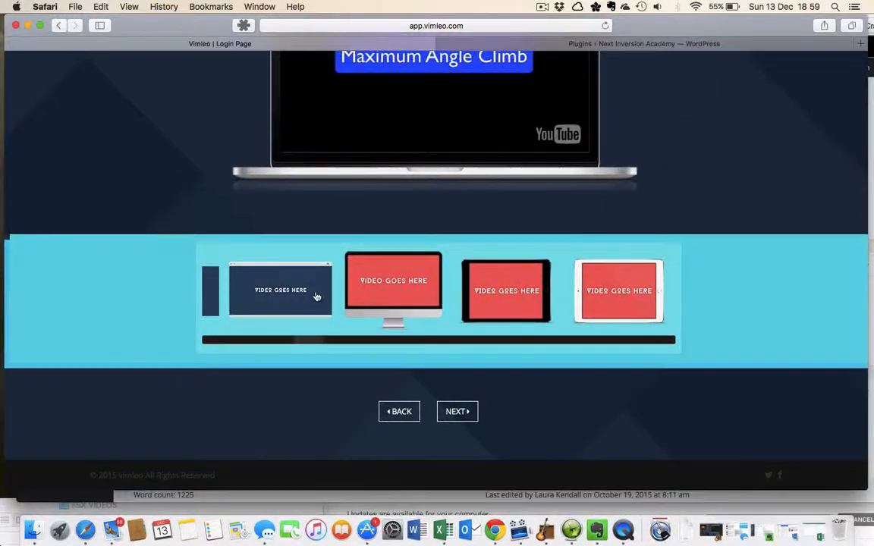
pyautogui.moveTo(455, 262)
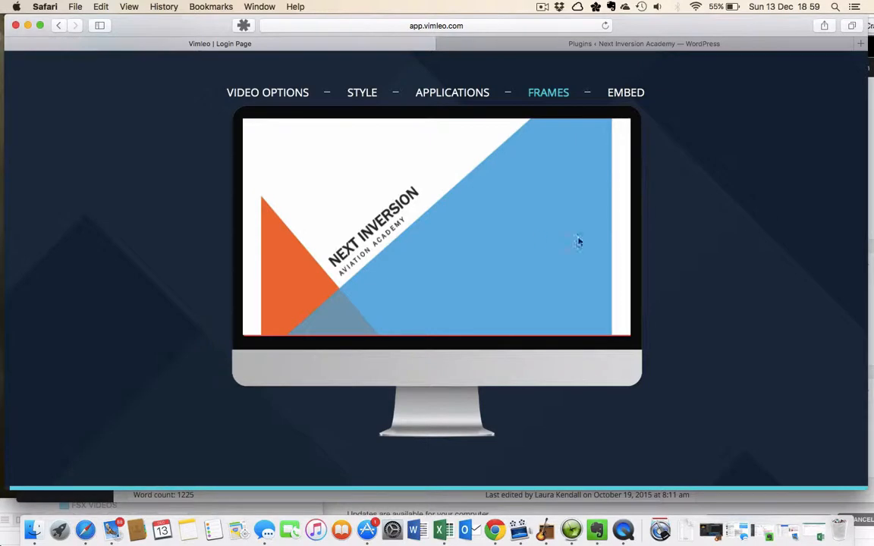
# Preview the Next Inversion video in device frames, ending on the laptop frame.
pyautogui.scroll(-3)
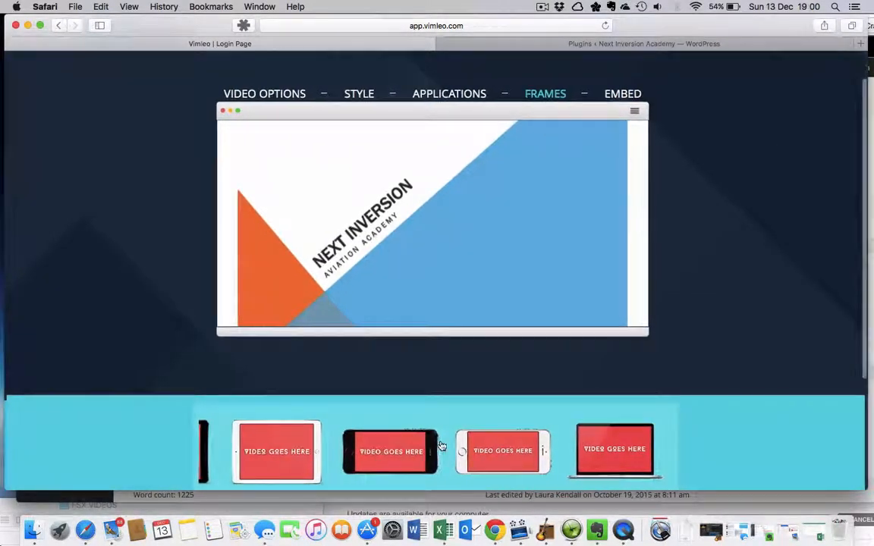
pyautogui.click(614, 450)
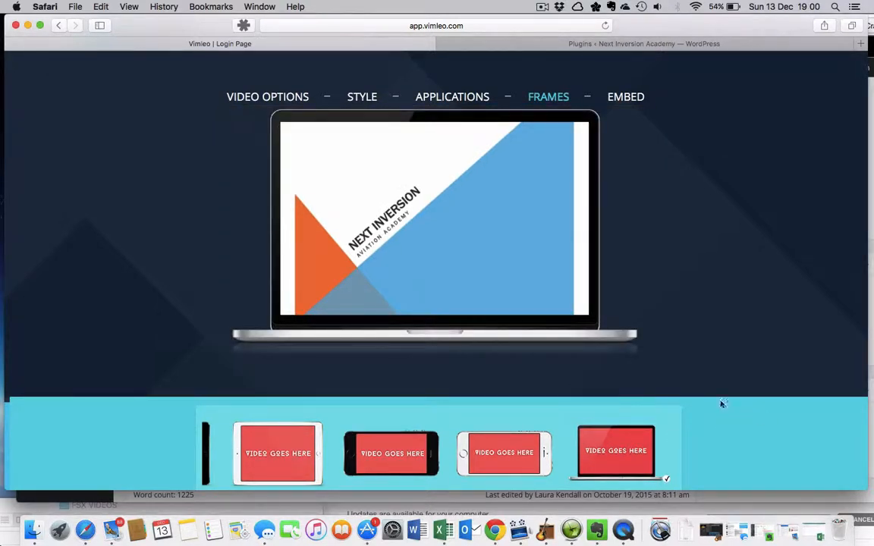
pyautogui.moveTo(664, 149)
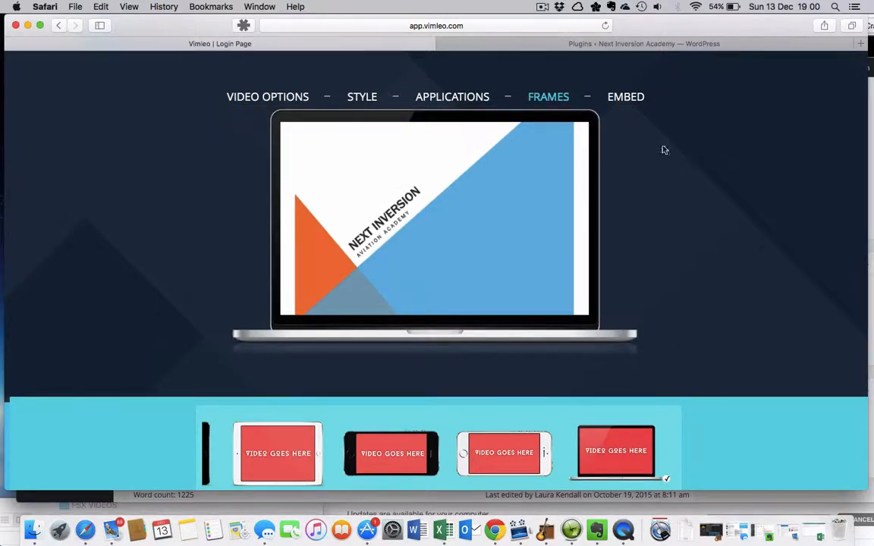
pyautogui.moveTo(656, 29)
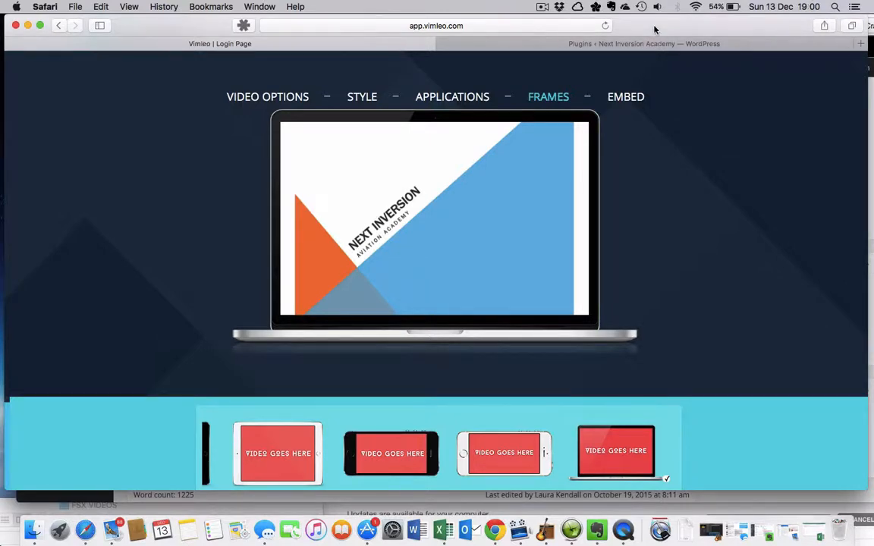